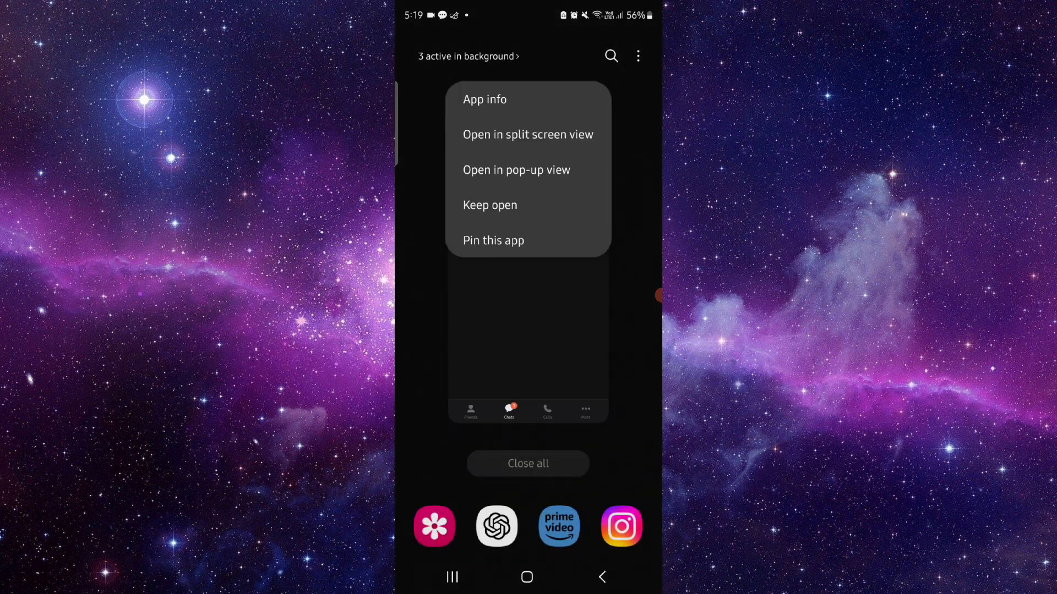
Clear KakaoTalk's cache to 0 B from its App info Storage page, then return to Recents.
left_click(484, 99)
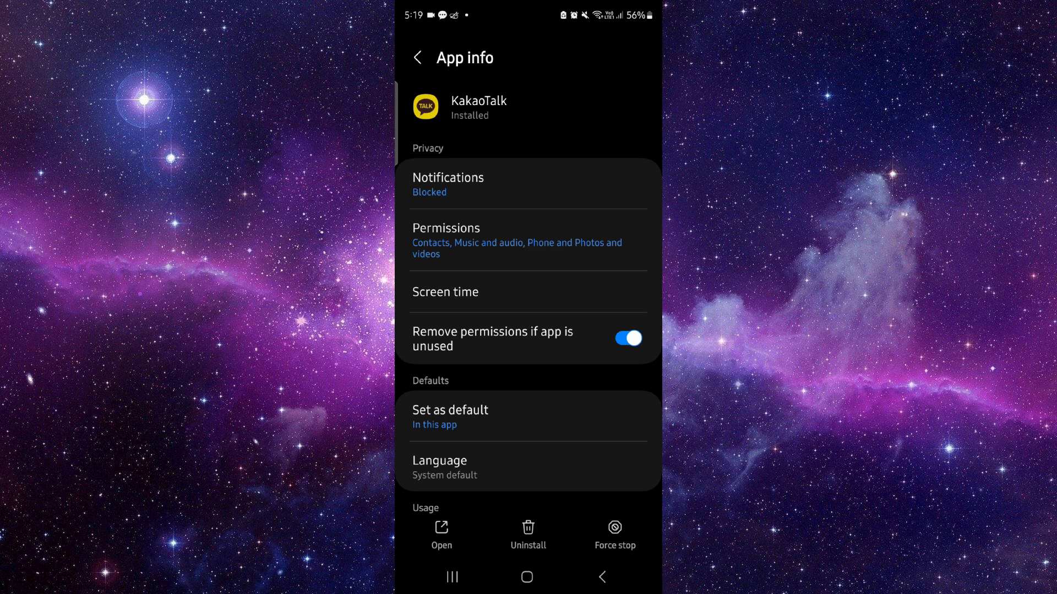
scroll("down", 3)
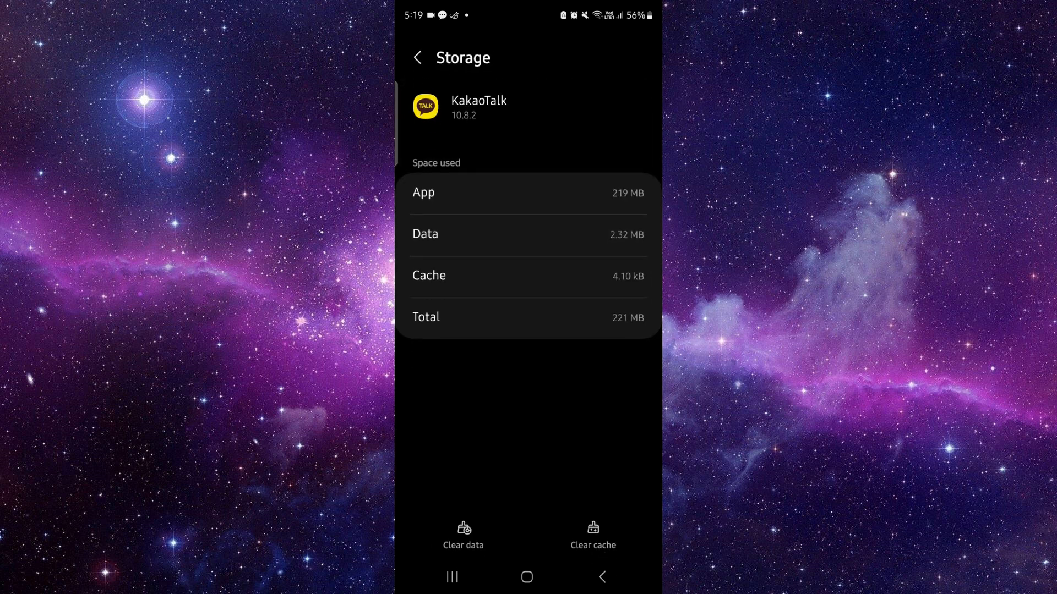
left_click(593, 533)
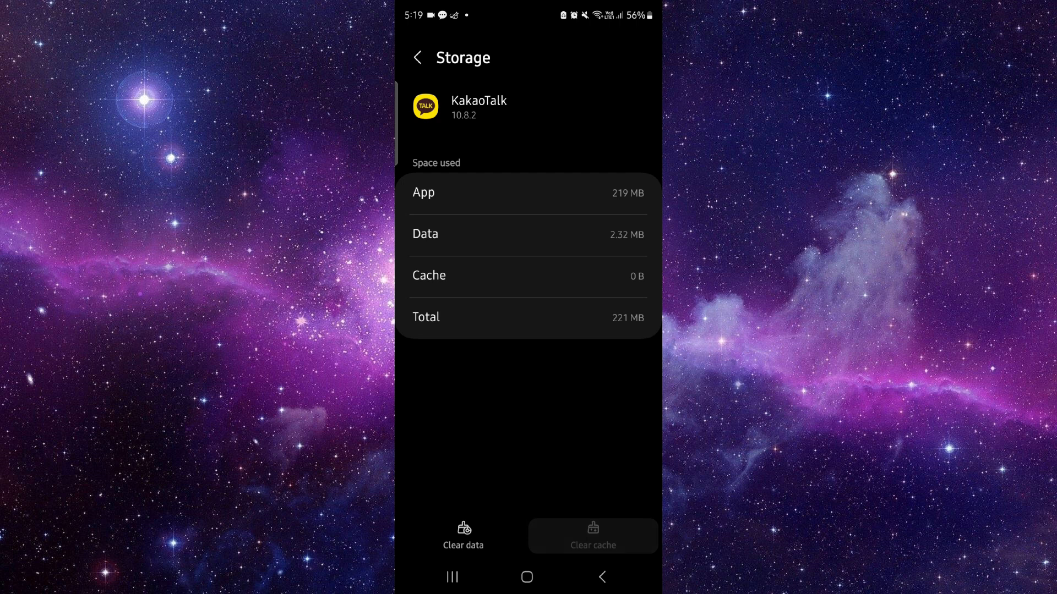
left_click(525, 577)
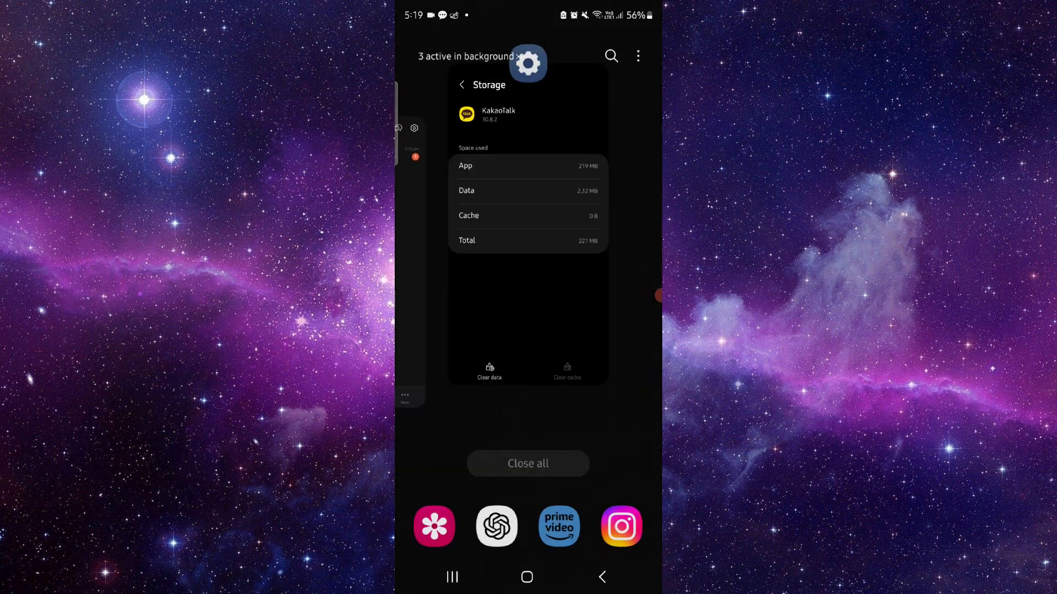